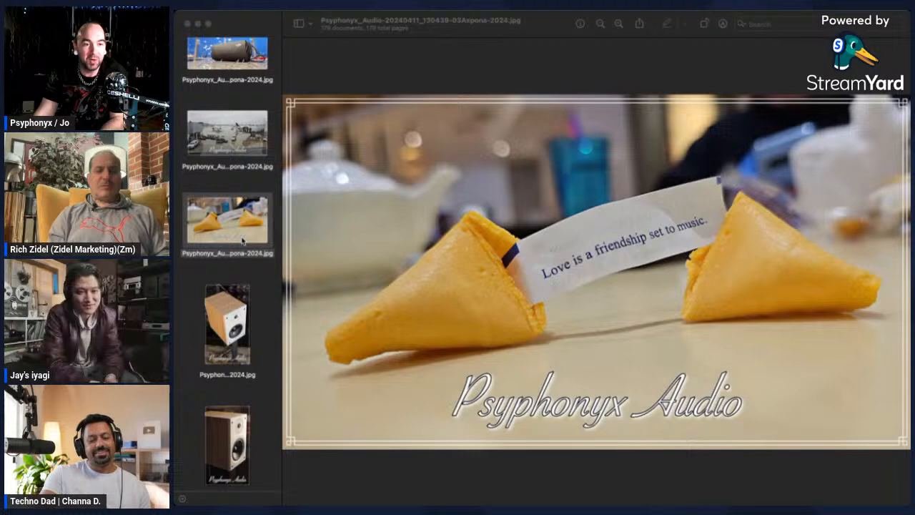
# Step past the fortune cookie and DJI camera bag photos to the wooden bookshelf speaker
pyautogui.click(228, 222)
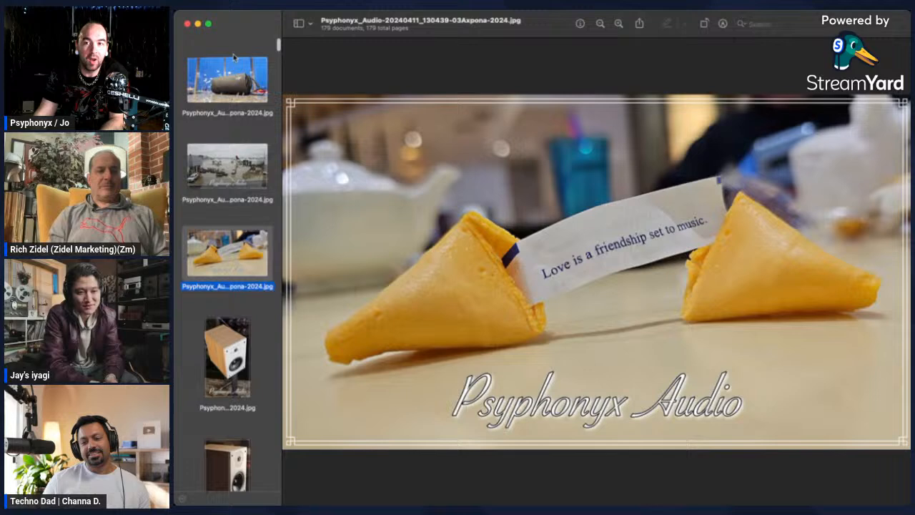
pyautogui.click(227, 79)
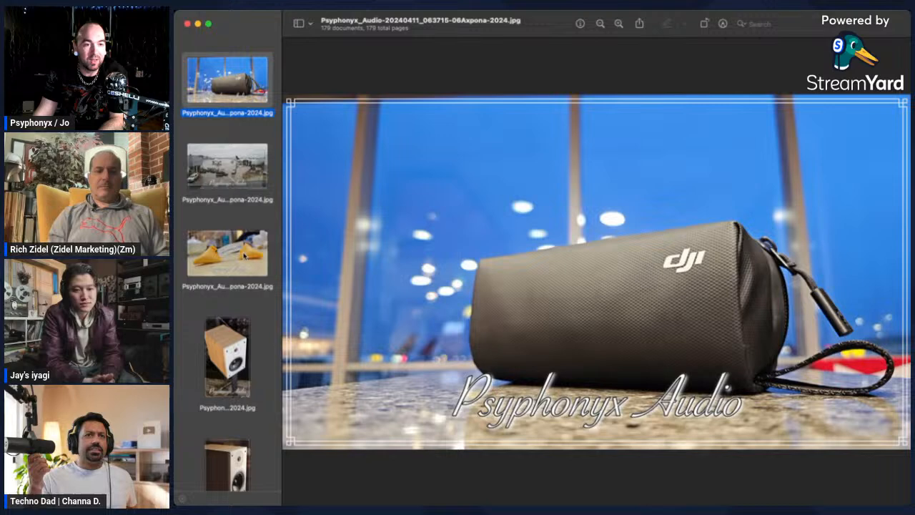
pyautogui.click(227, 254)
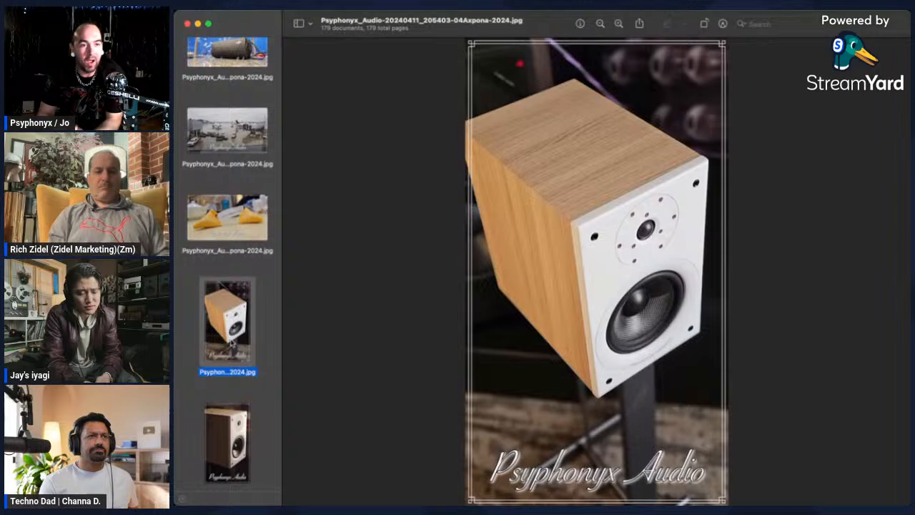
# Scroll past more bookshelf speaker shots to the black A3 amplifier on its red stand
pyautogui.scroll(-3)
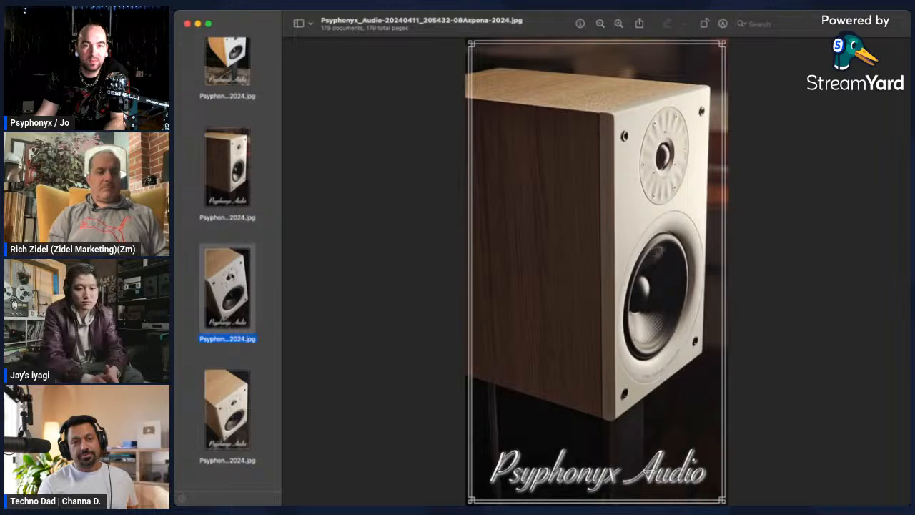
pyautogui.click(227, 411)
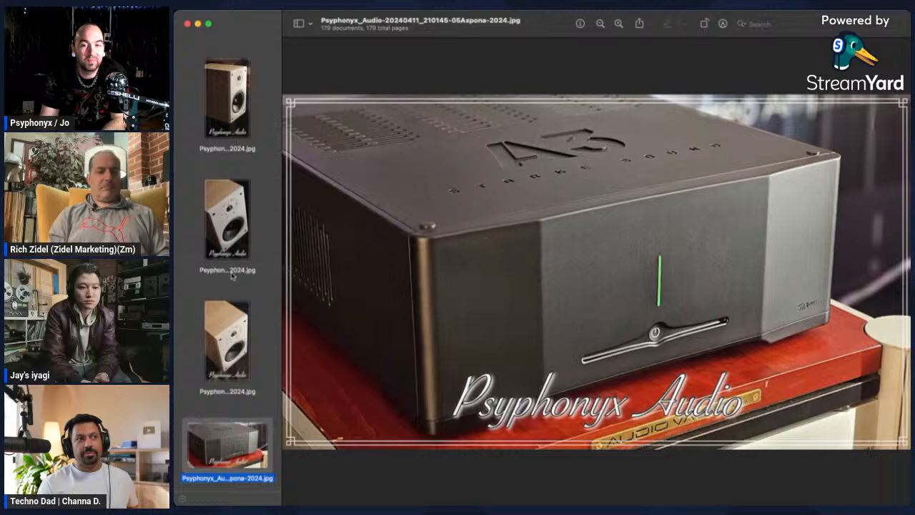
# View the white-fronted speaker on its stand, then the tall dark three-port speaker
pyautogui.click(228, 454)
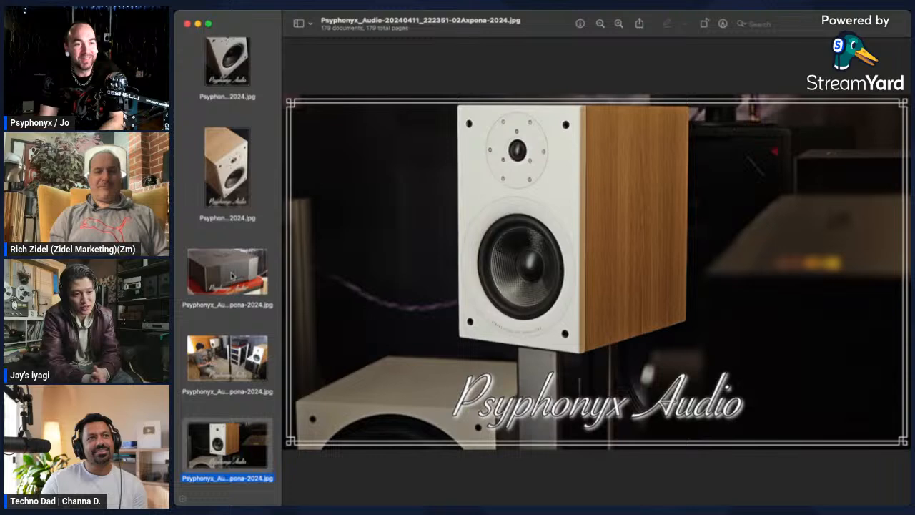
pyautogui.click(226, 436)
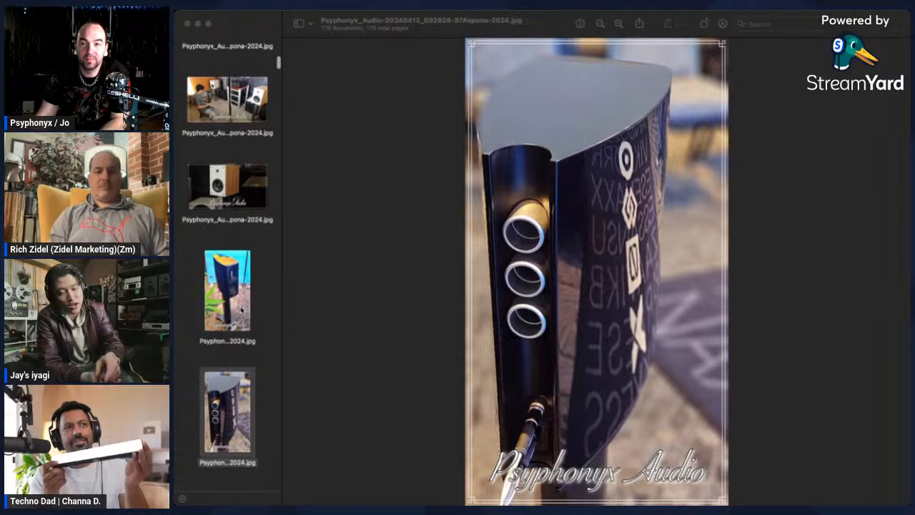
# Show the listening room photo with the camera operator between bookshelf speakers
pyautogui.click(227, 193)
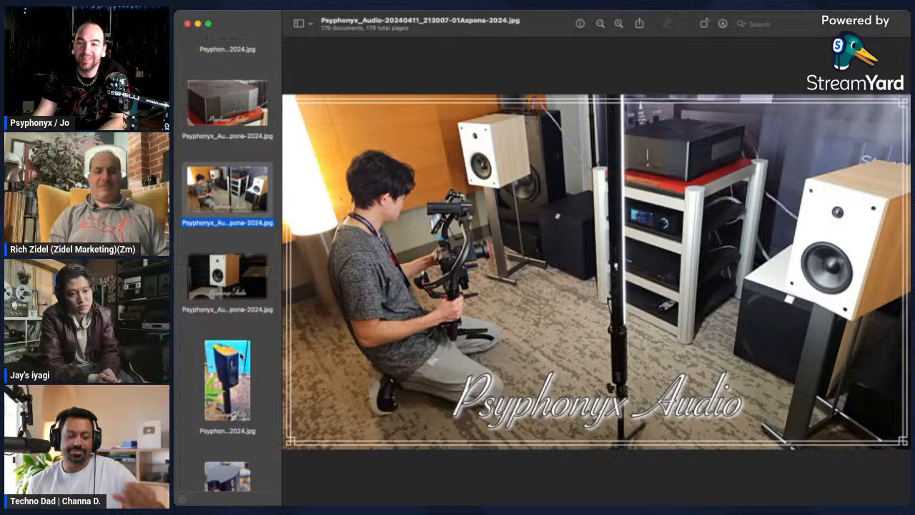
pyautogui.click(227, 338)
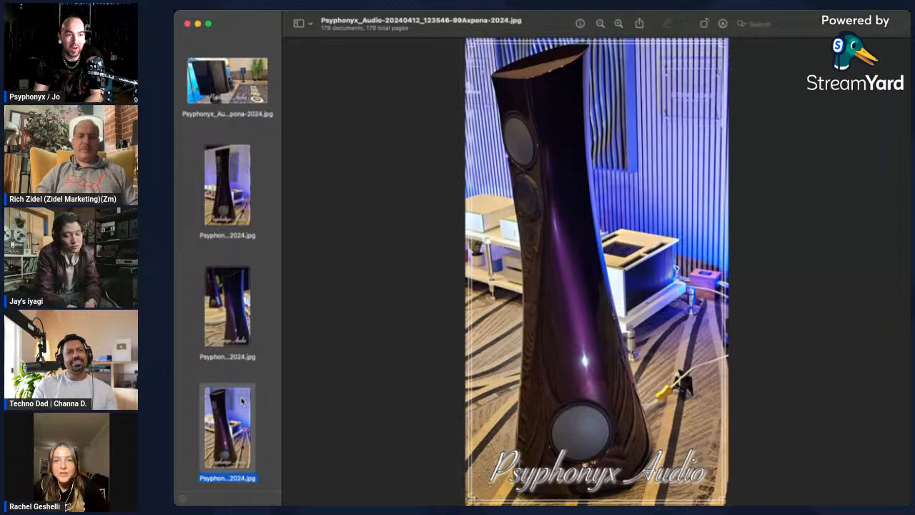
# View the silver amplifier stacks, then the wood-veneer and black floorstanding speakers
pyautogui.click(227, 443)
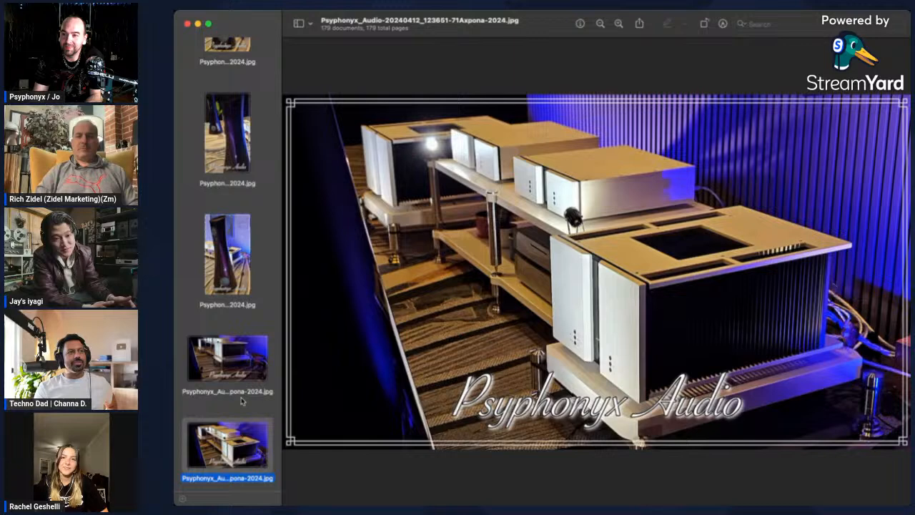
pyautogui.click(227, 443)
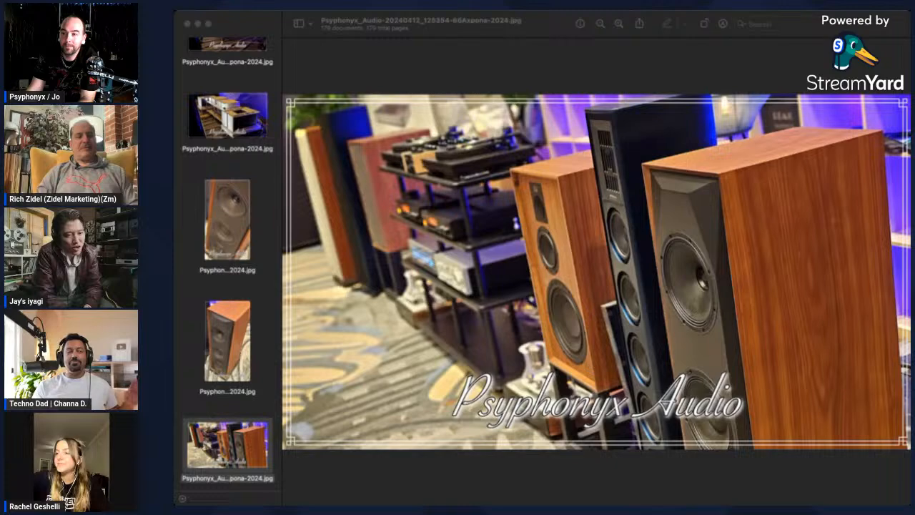
# Show the portrait of the person bending beside the wooden speaker, grass in front
pyautogui.click(227, 311)
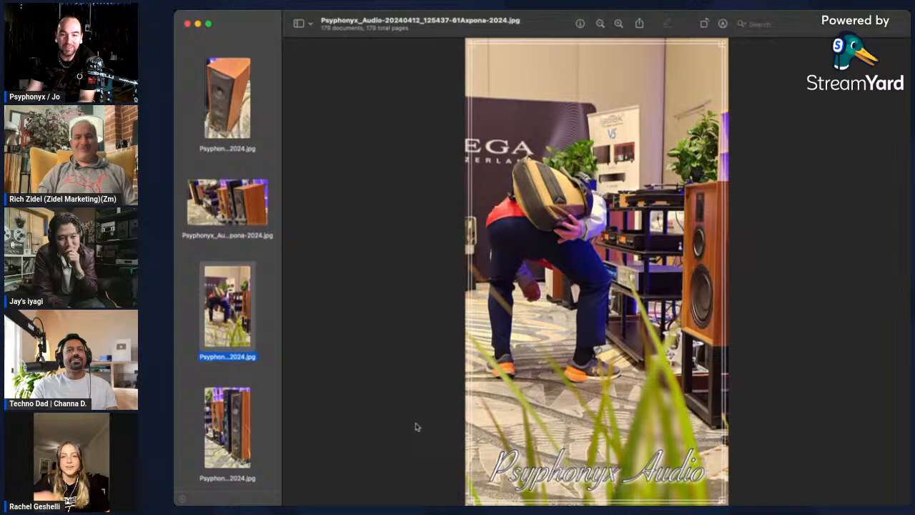
# Advance to later photos, reaching the close-up of the black three-driver speaker
pyautogui.click(227, 426)
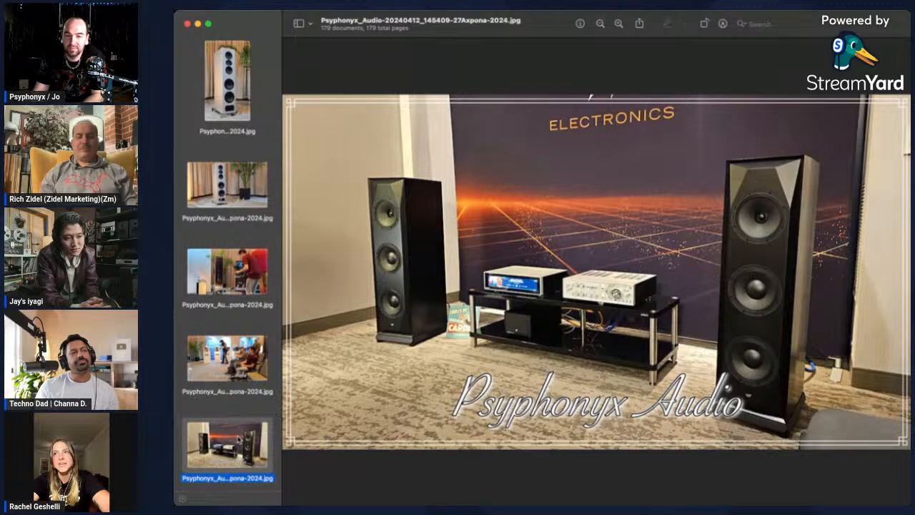
pyautogui.moveTo(537, 35)
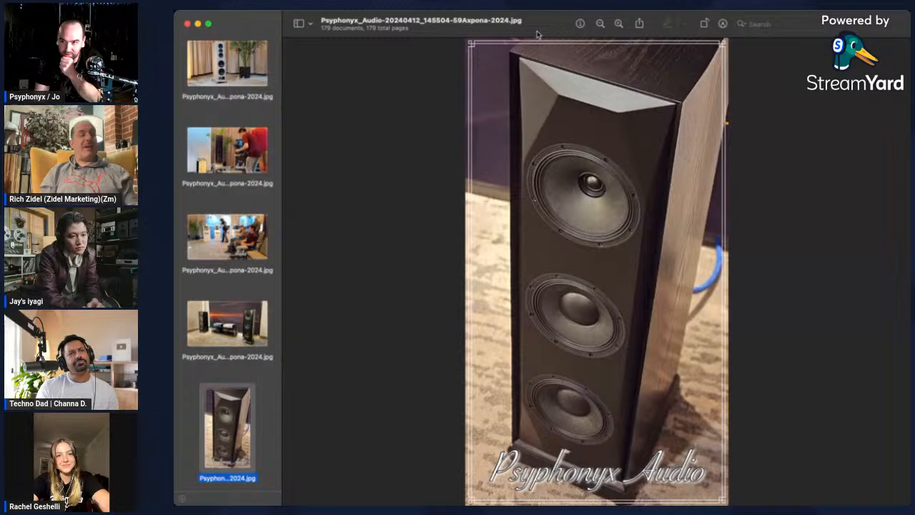
# Show marble speaker close-up 154817-68 with its tweeter and woofer
pyautogui.click(226, 444)
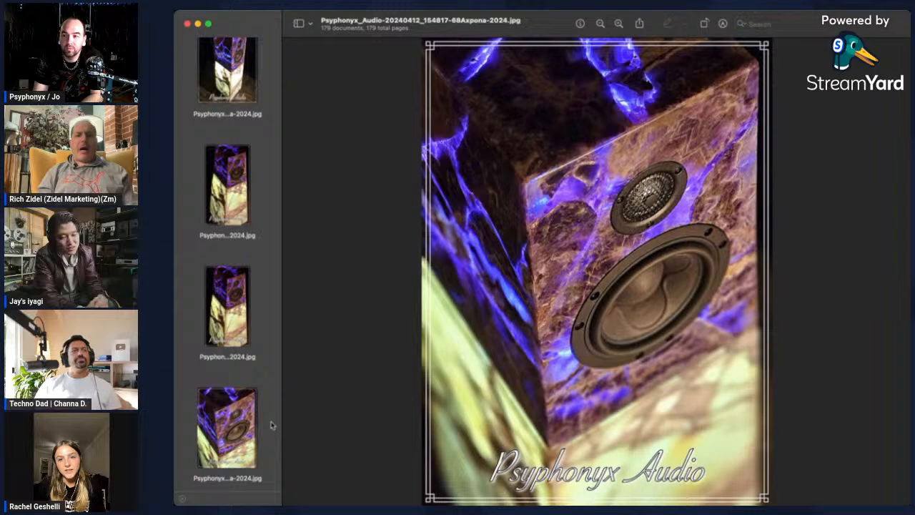
# Show photo 154922-31, the dark angled shot of the marble speaker's edge
pyautogui.click(228, 430)
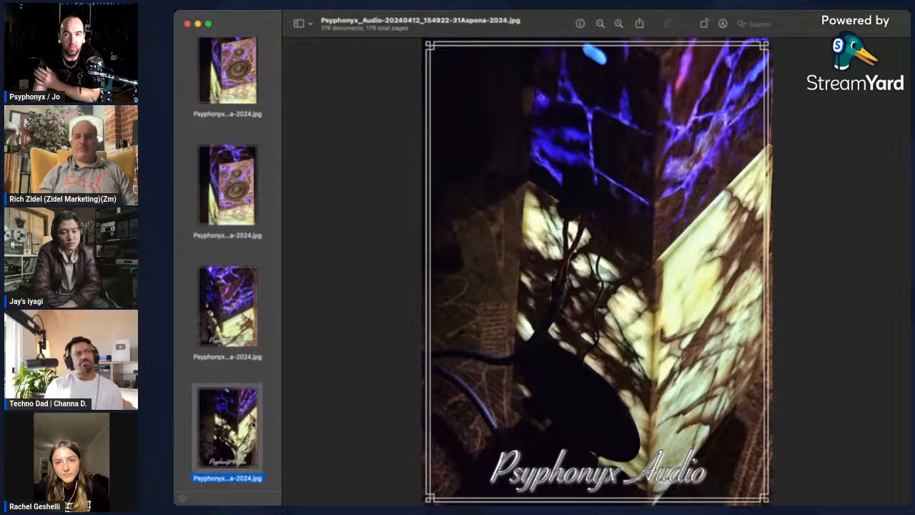
# Page through more marble speaker shots, zooming out to fit, ending on the full tower
pyautogui.click(227, 429)
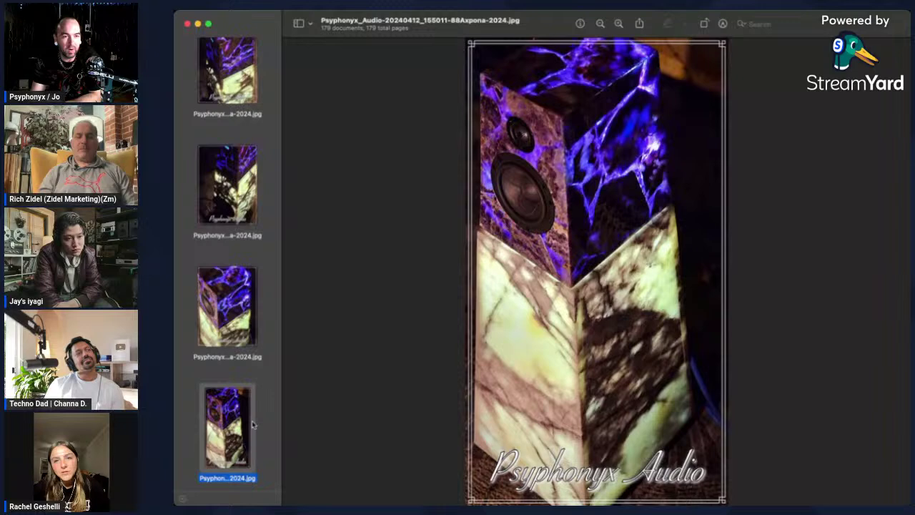
pyautogui.click(228, 185)
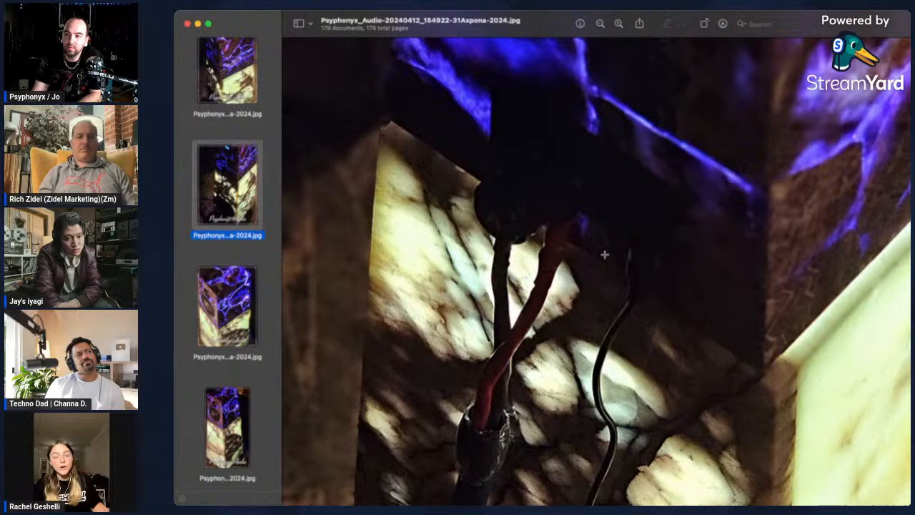
pyautogui.click(599, 25)
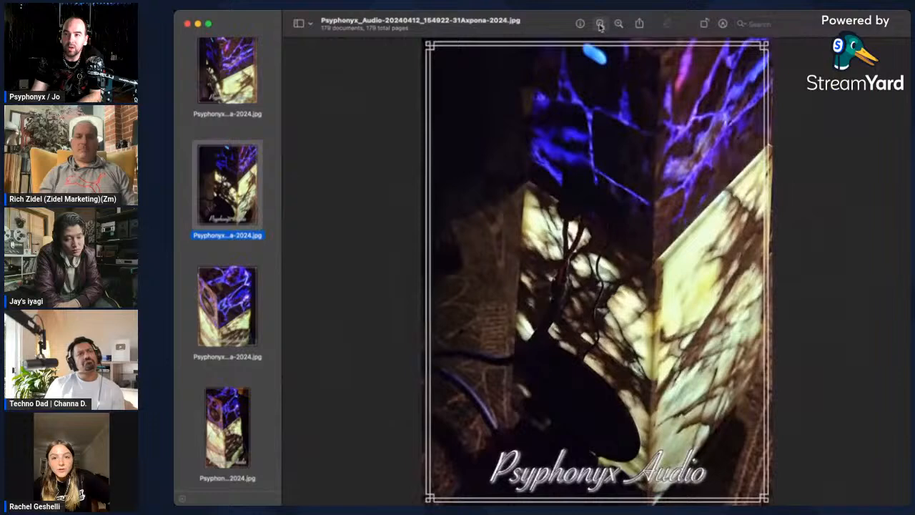
pyautogui.click(227, 429)
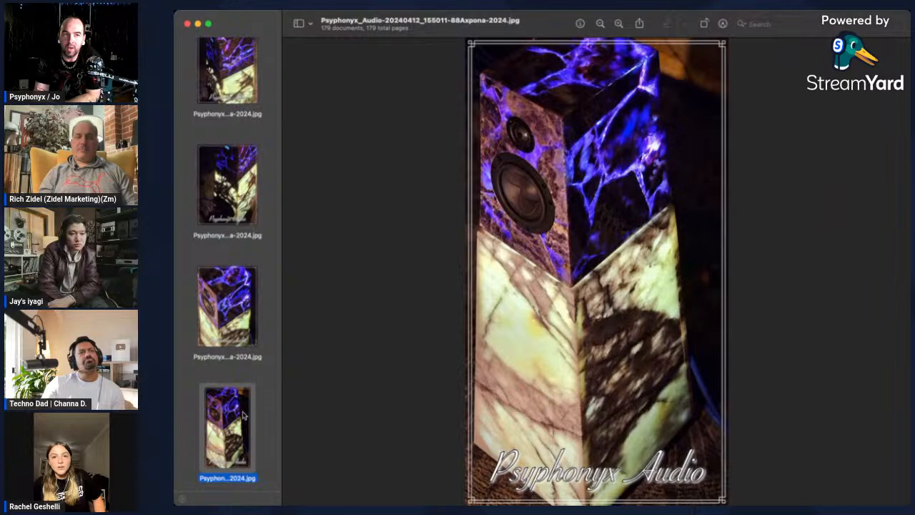
pyautogui.click(227, 311)
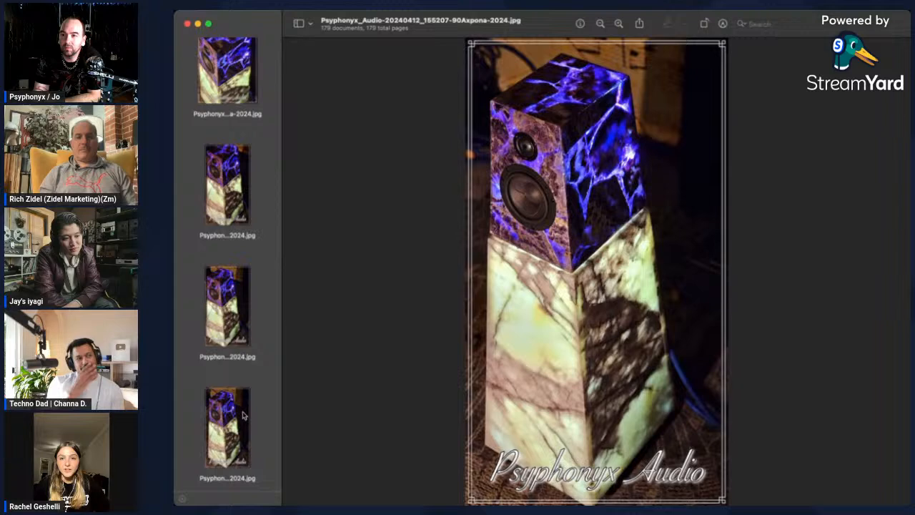
# Show the silver-and-red cable lifter stand photo, file 161533-45
pyautogui.click(227, 427)
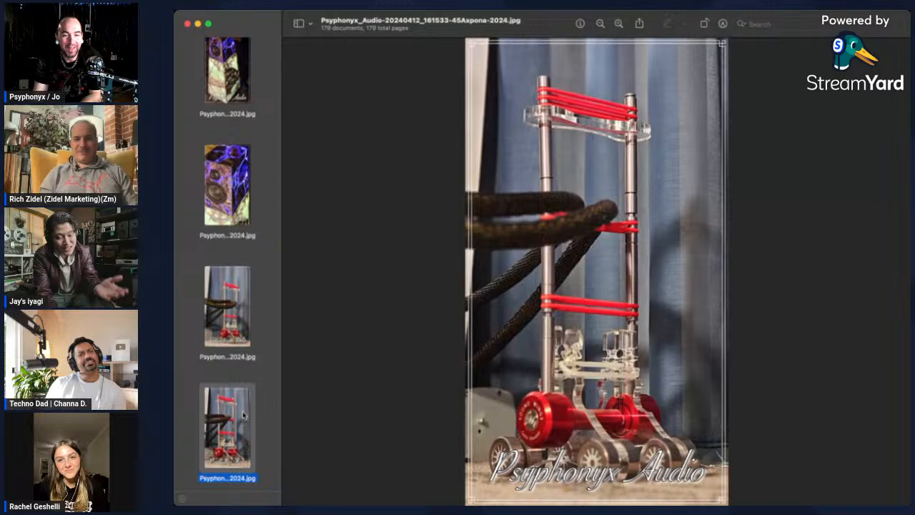
# Advance to the wood-sided tower speaker beside the palm plant, file 181030-74
pyautogui.click(226, 306)
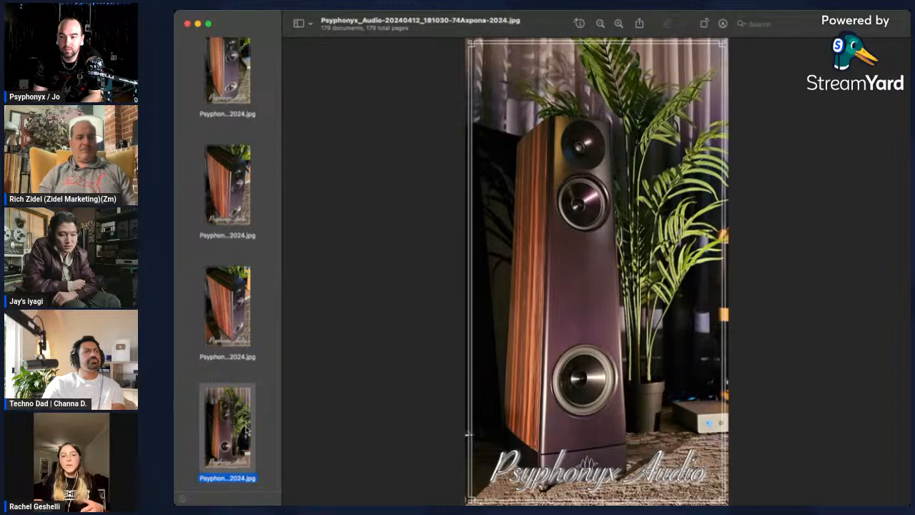
# Open the next day's hotel hallway photo, file 084823-105
pyautogui.click(226, 429)
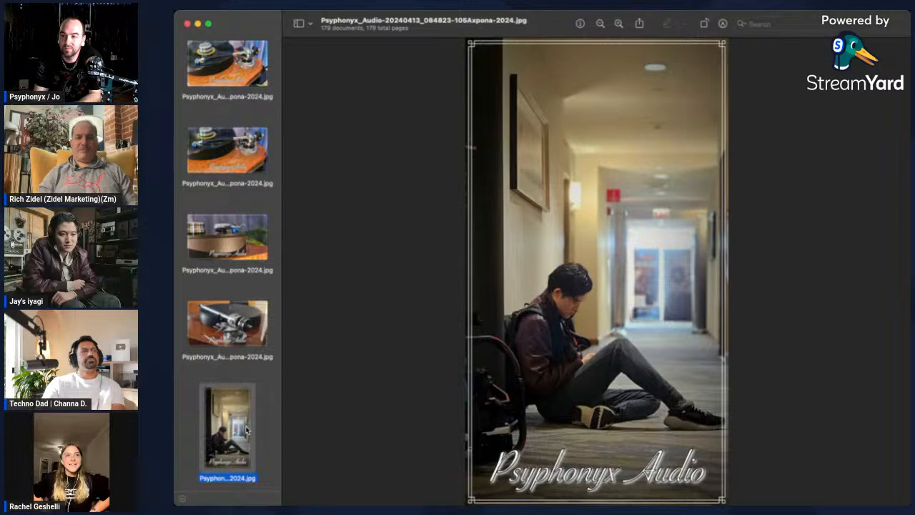
# Display the glossy black multi-driver tower speaker close-up, file 101602-163
pyautogui.click(228, 429)
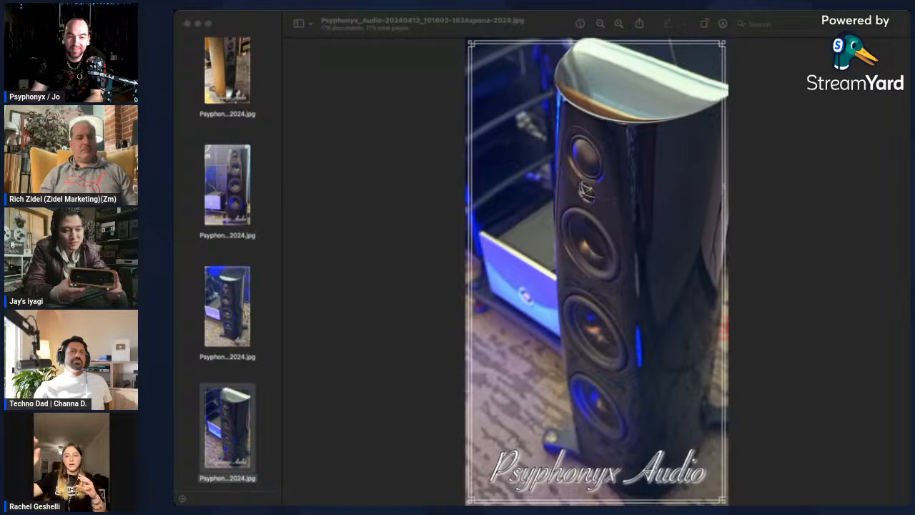
# Show the two glossy black bookshelf speakers on stands, file 125348-144
pyautogui.click(228, 444)
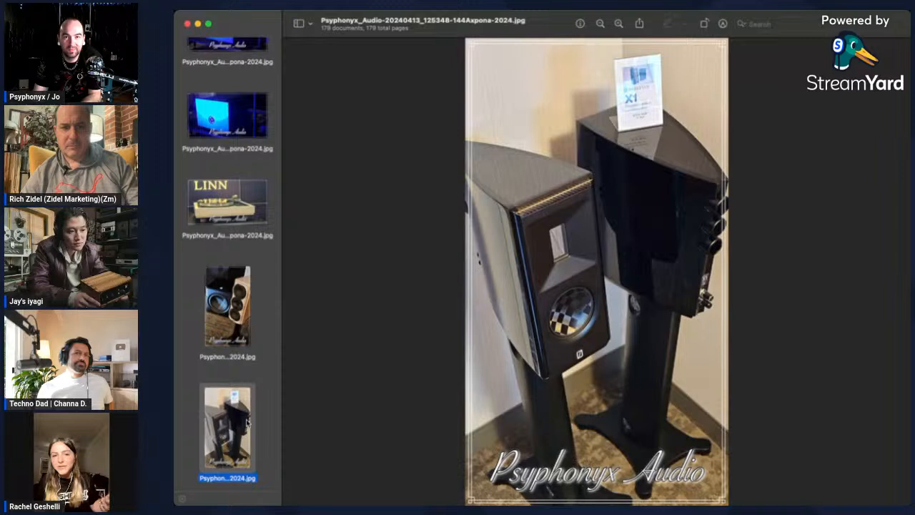
# Step through to the white cylindrical speaker close-up, file 132248-123
pyautogui.click(228, 429)
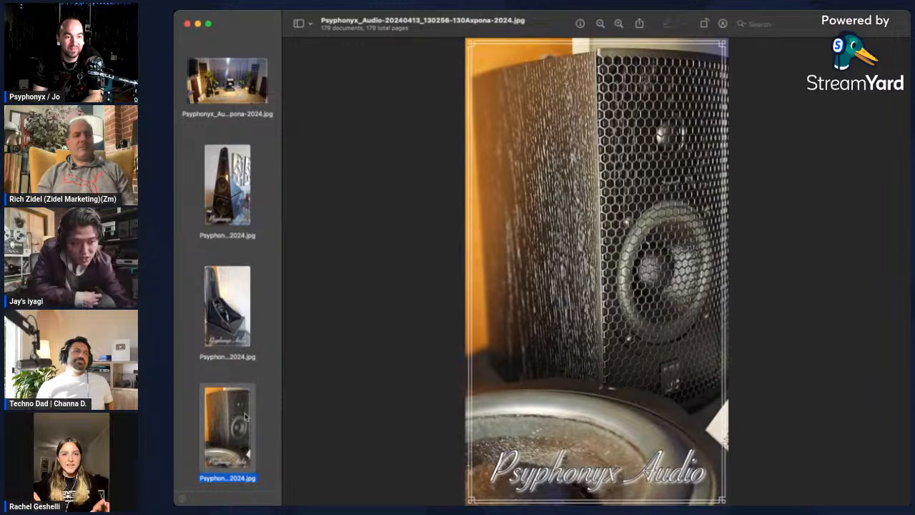
pyautogui.click(226, 429)
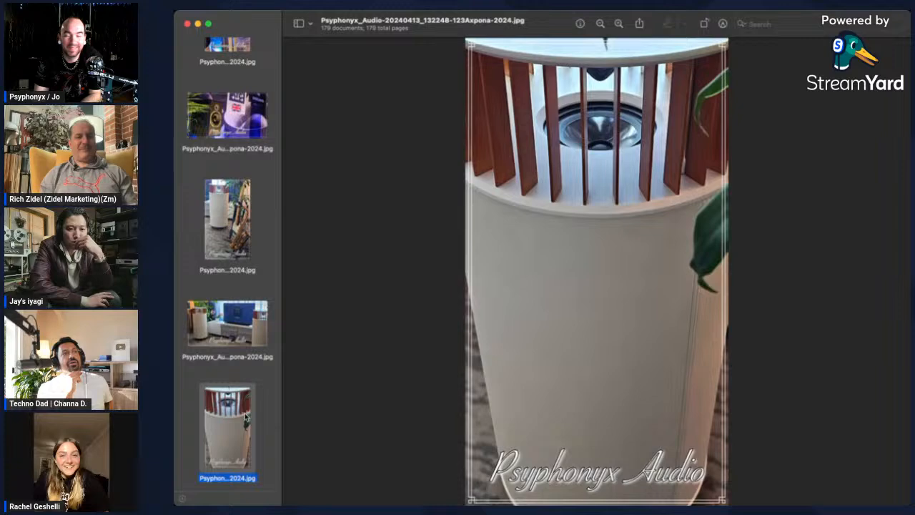
# Flip between wide room, close-up and guitar-saxophone shots, ending on the maple tower speaker
pyautogui.click(227, 323)
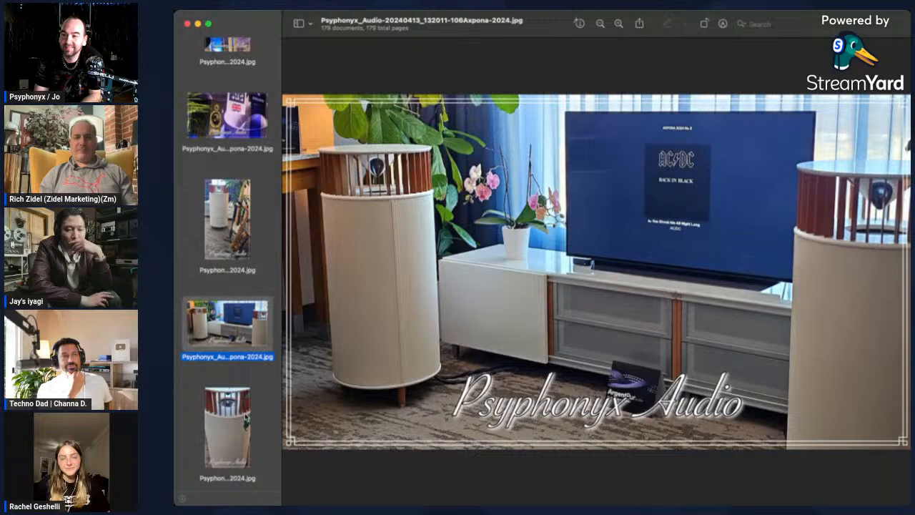
pyautogui.click(227, 424)
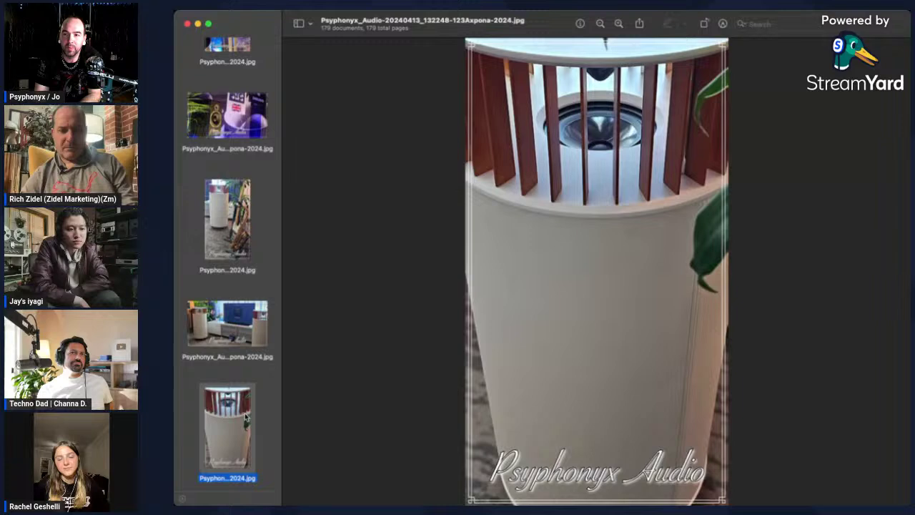
pyautogui.click(226, 323)
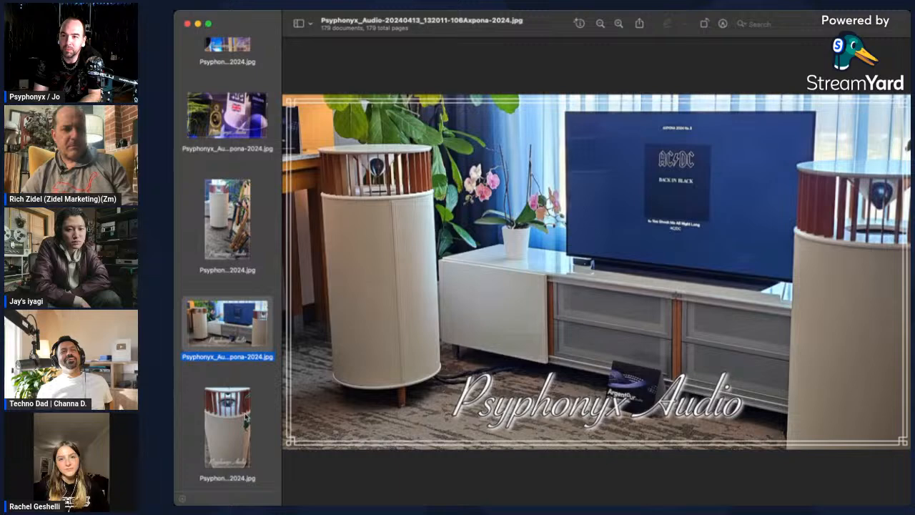
pyautogui.click(227, 219)
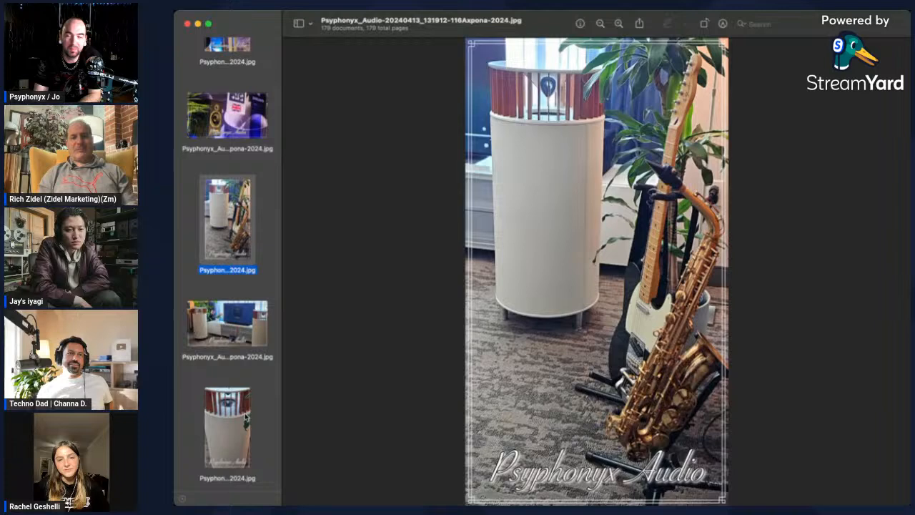
pyautogui.click(227, 323)
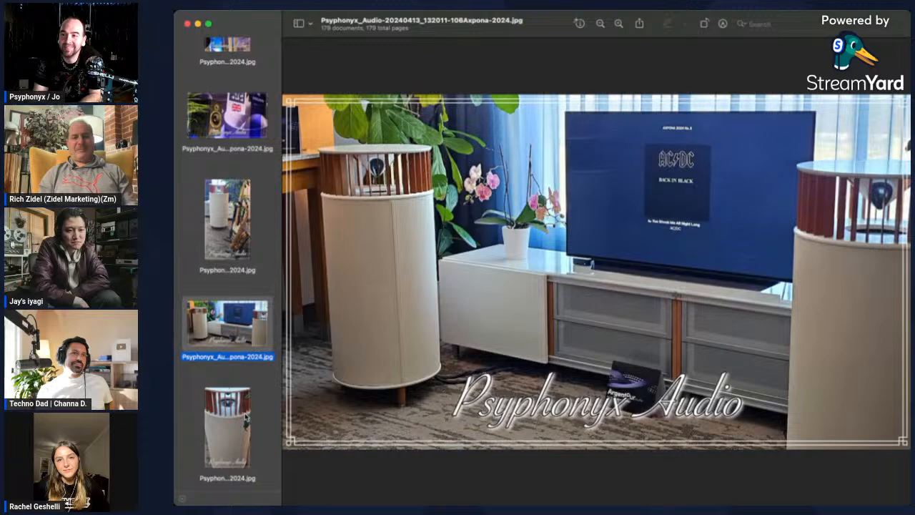
pyautogui.click(226, 426)
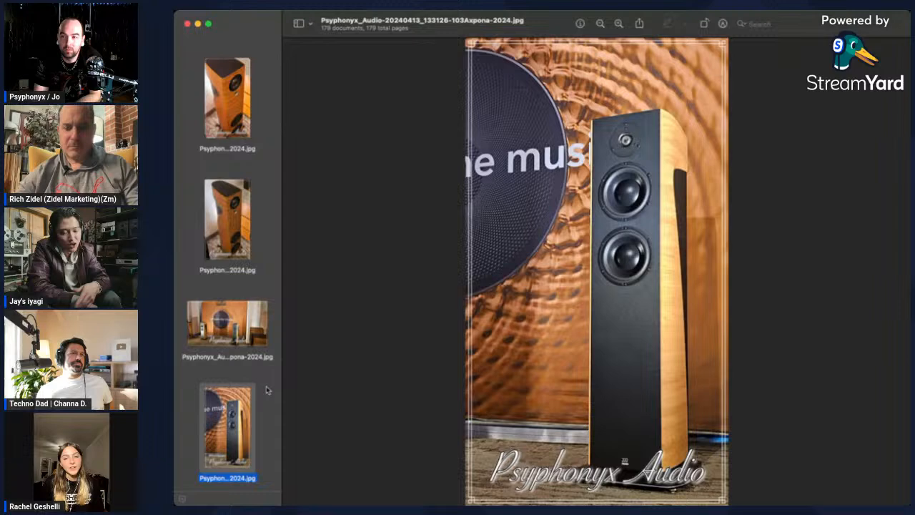
# Show the curved wood-veneered tower, then the Morel booth photo, file 133043-111
pyautogui.click(226, 97)
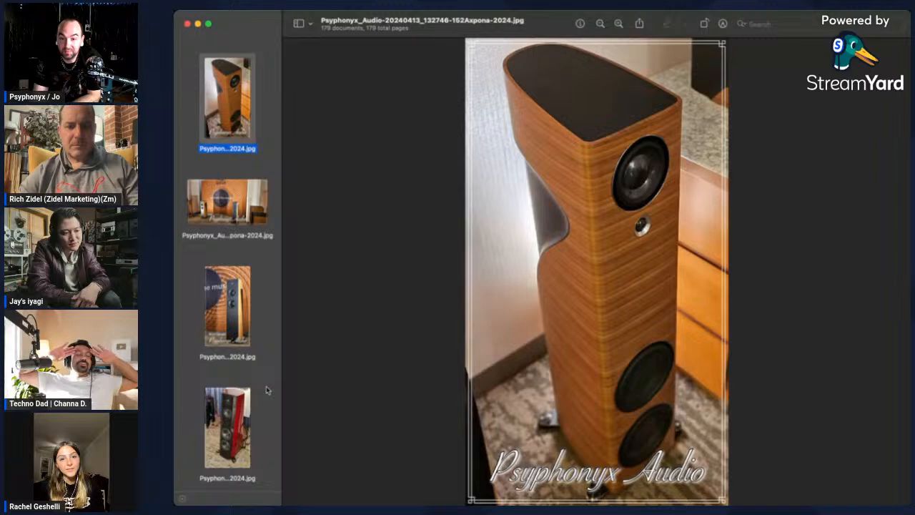
pyautogui.click(228, 207)
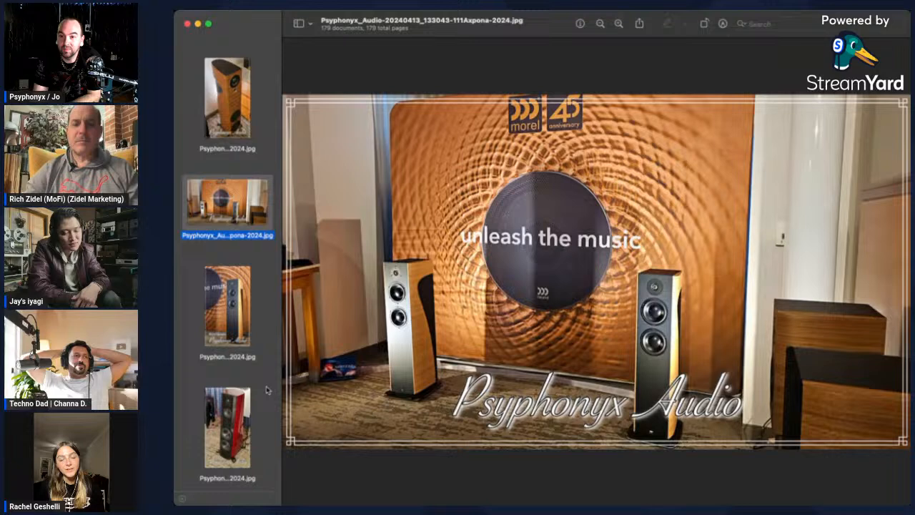
# Alternate between the wooden tower and its top close-up, ending on file 132710-168
pyautogui.click(227, 98)
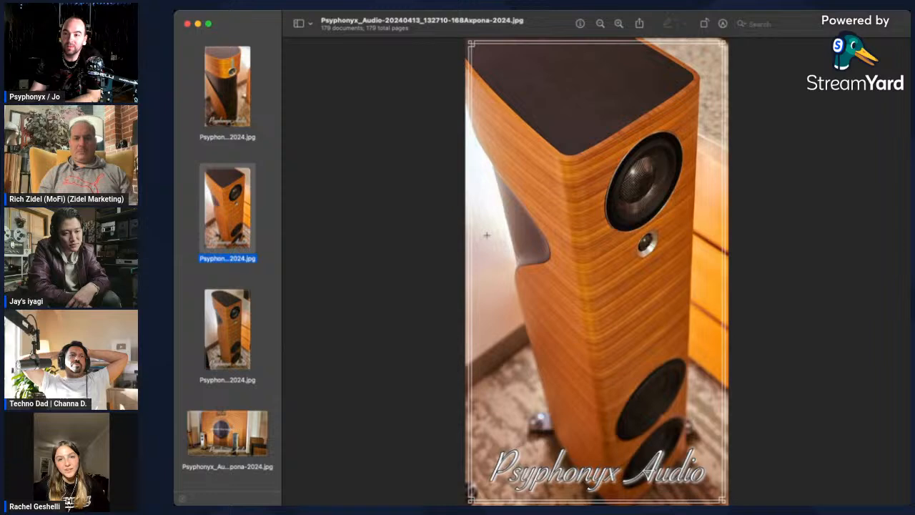
pyautogui.click(227, 86)
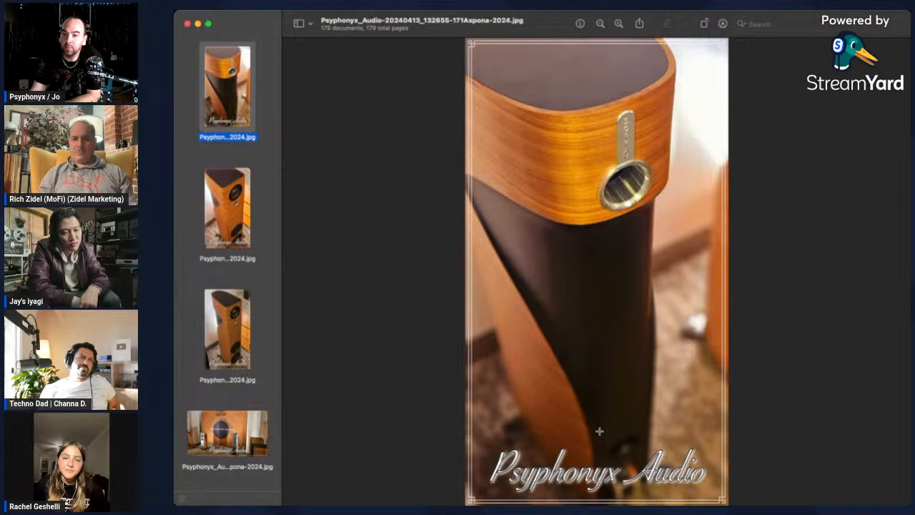
pyautogui.click(226, 208)
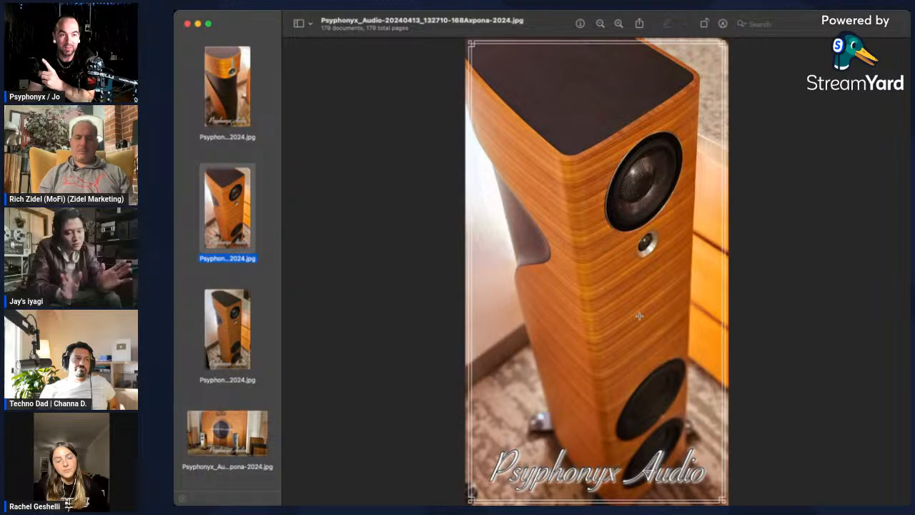
pyautogui.click(227, 85)
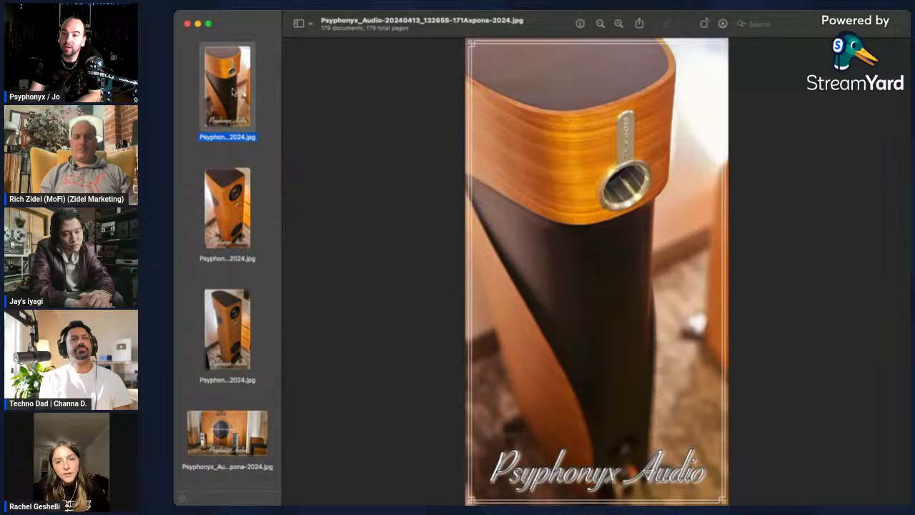
pyautogui.click(227, 207)
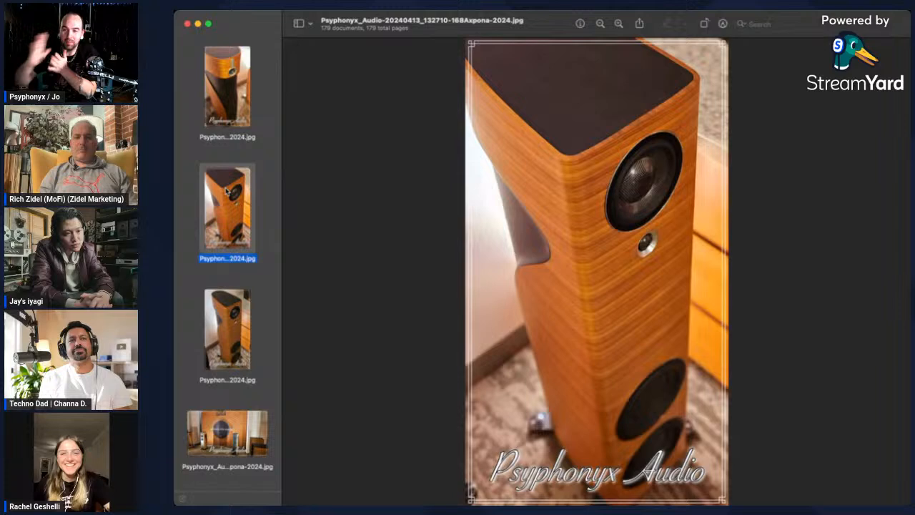
# Open the blue-lit angular white bookshelf speakers photo, file 144538-141
pyautogui.click(227, 86)
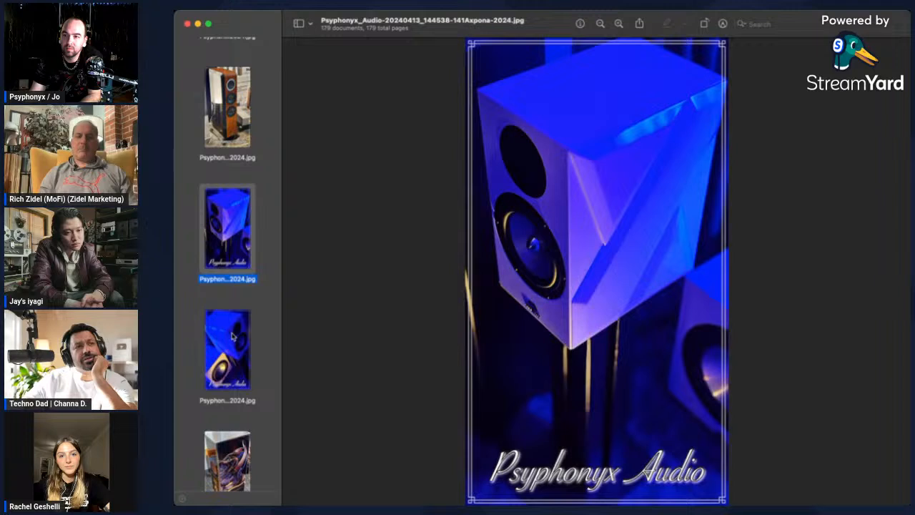
# Show the glossy red and black tower speaker photo (135219-101) from the sidebar
pyautogui.scroll(-3)
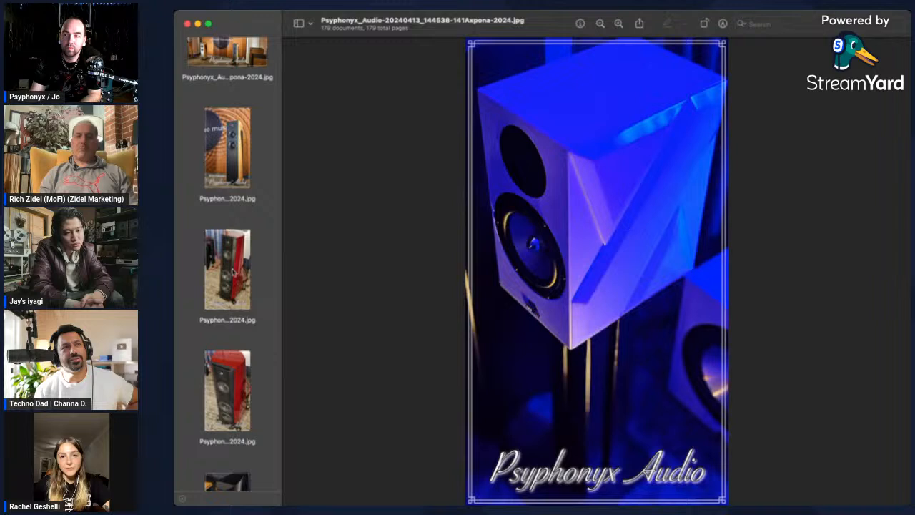
pyautogui.scroll(-3)
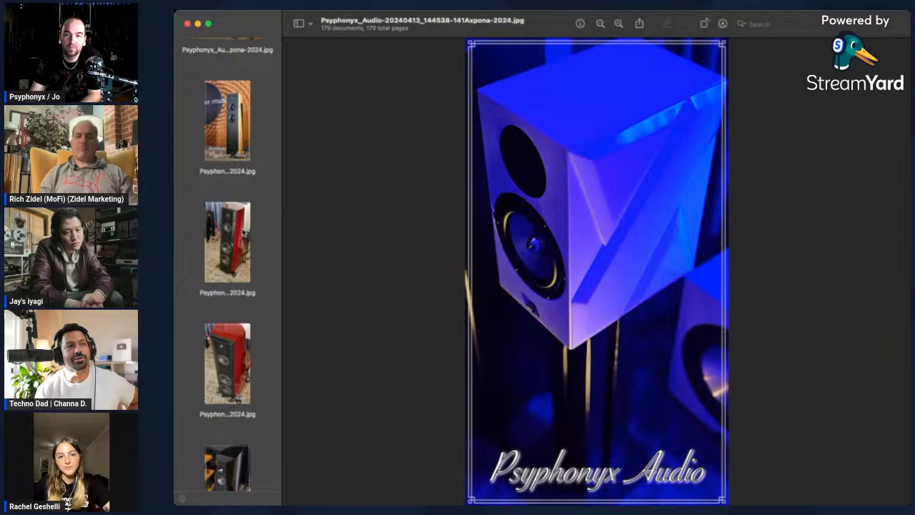
pyautogui.click(228, 279)
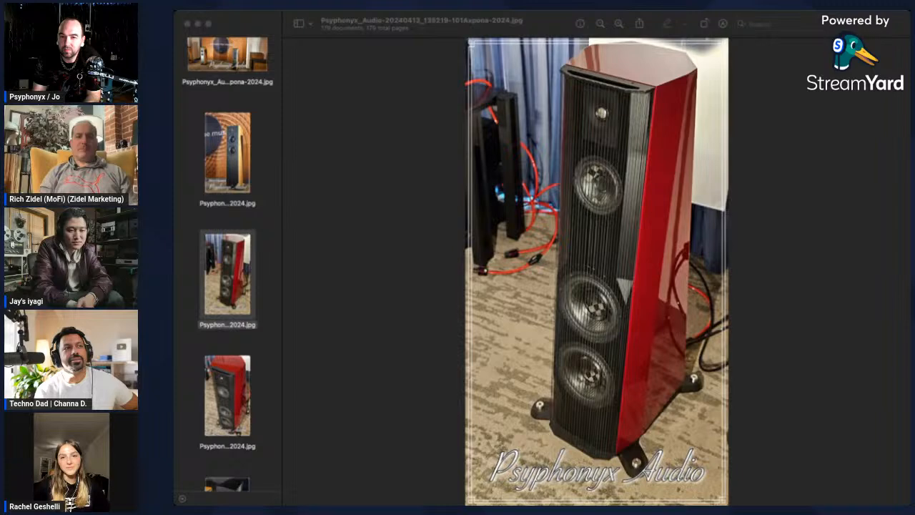
# View the black checkered-driver tower speaker, then the purple dragon-art speaker photo (150114-151)
pyautogui.click(227, 292)
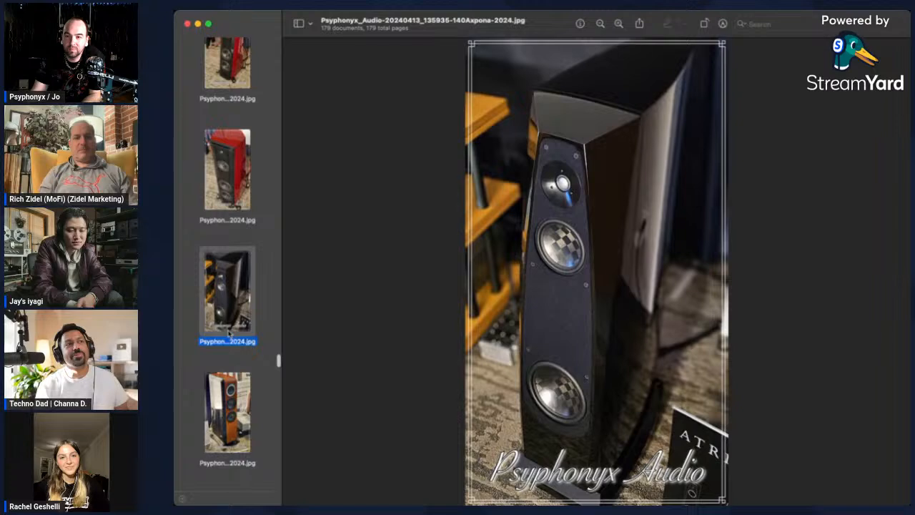
pyautogui.scroll(-3)
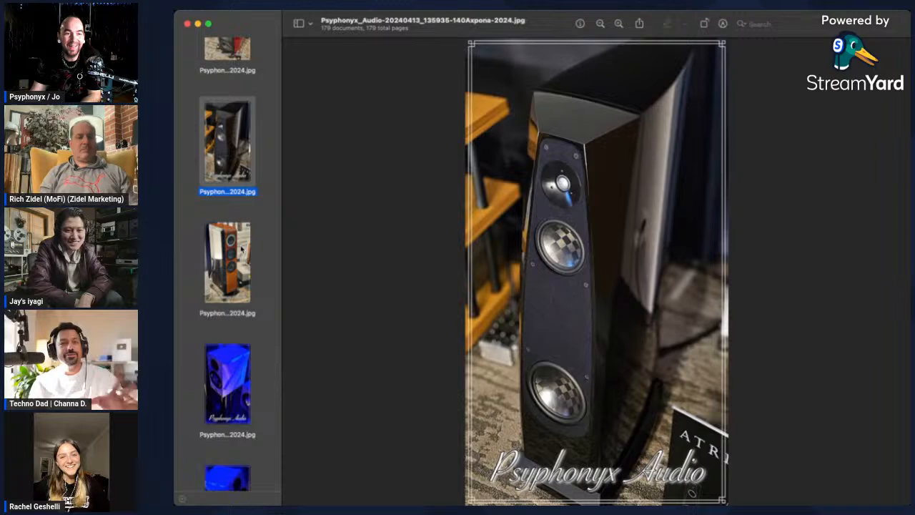
pyautogui.click(226, 264)
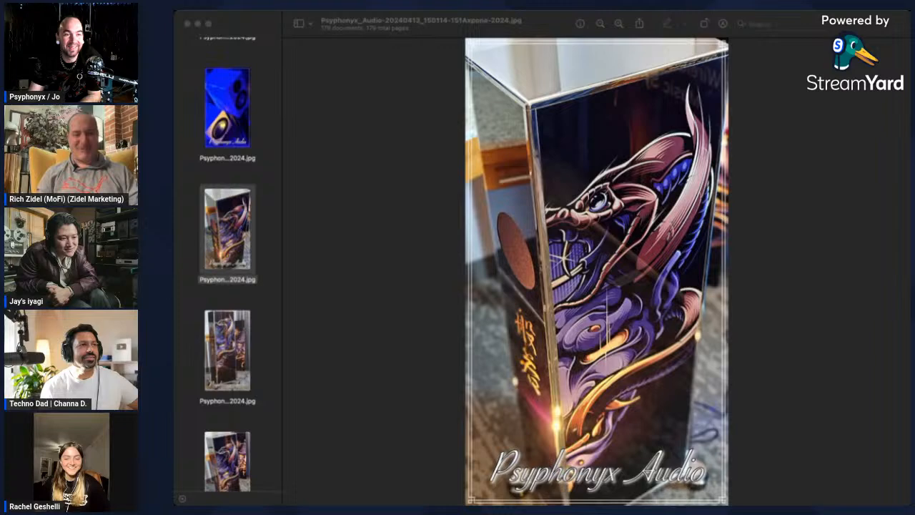
pyautogui.click(227, 354)
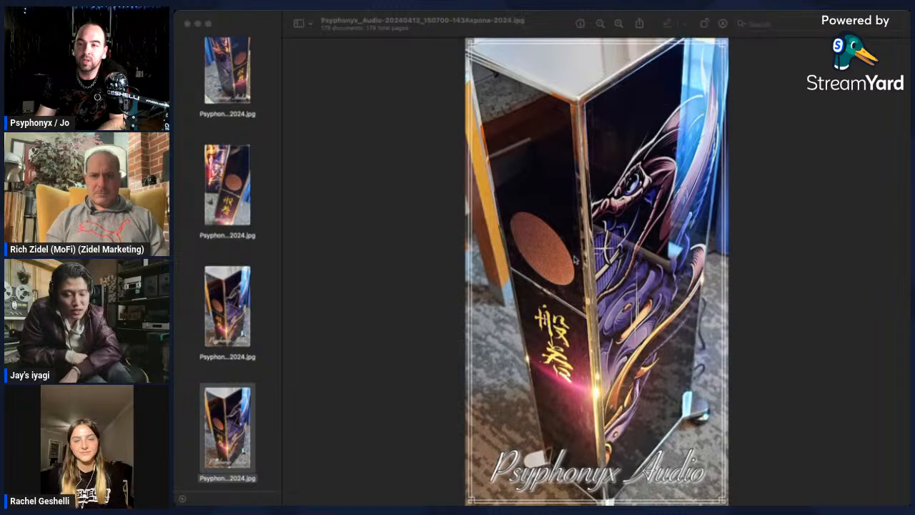
pyautogui.moveTo(683, 373)
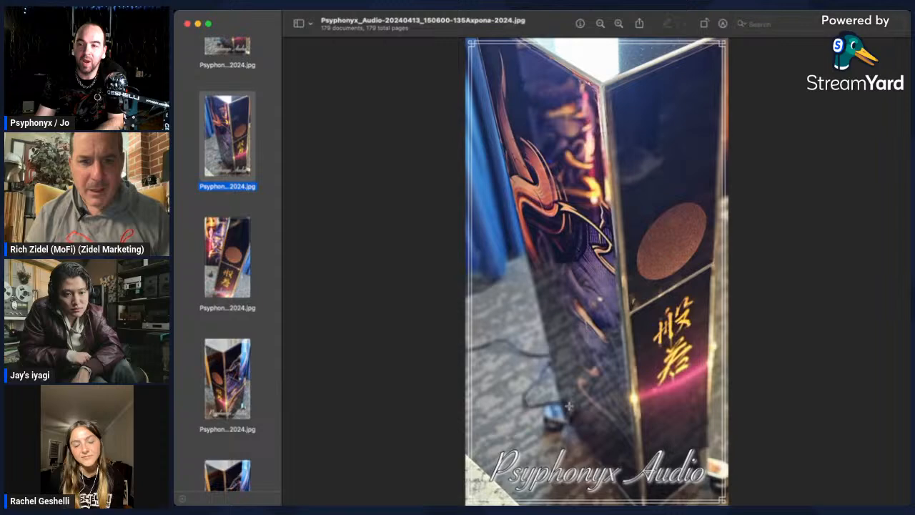
# Return to the dragon speaker side view with copper panel and gold characters (150700-143)
pyautogui.click(227, 379)
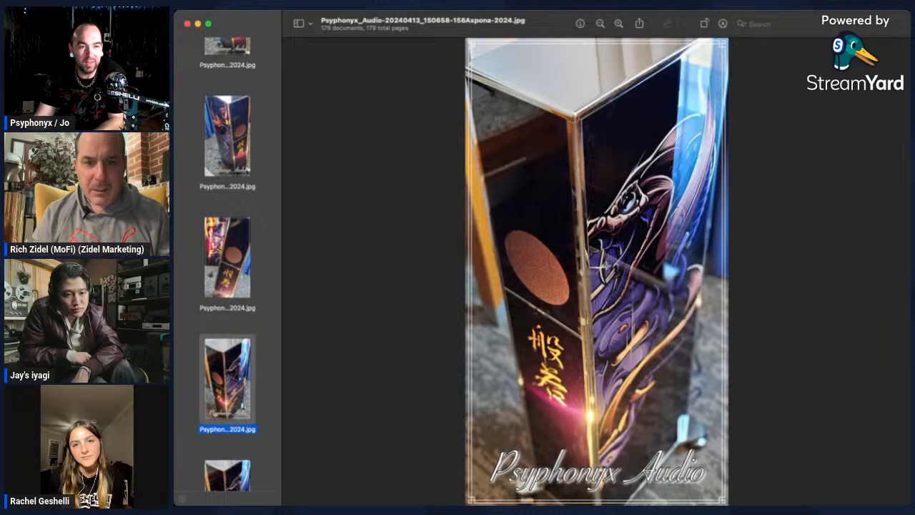
pyautogui.scroll(-3)
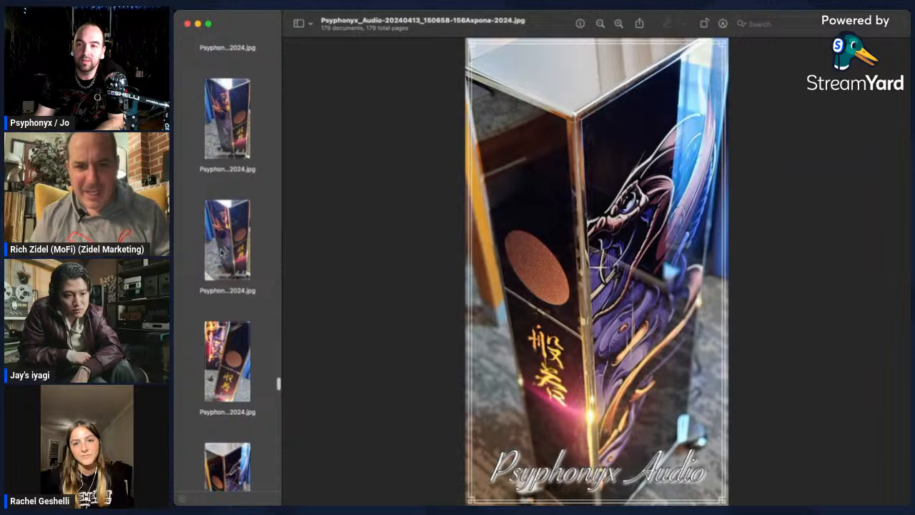
pyautogui.click(228, 172)
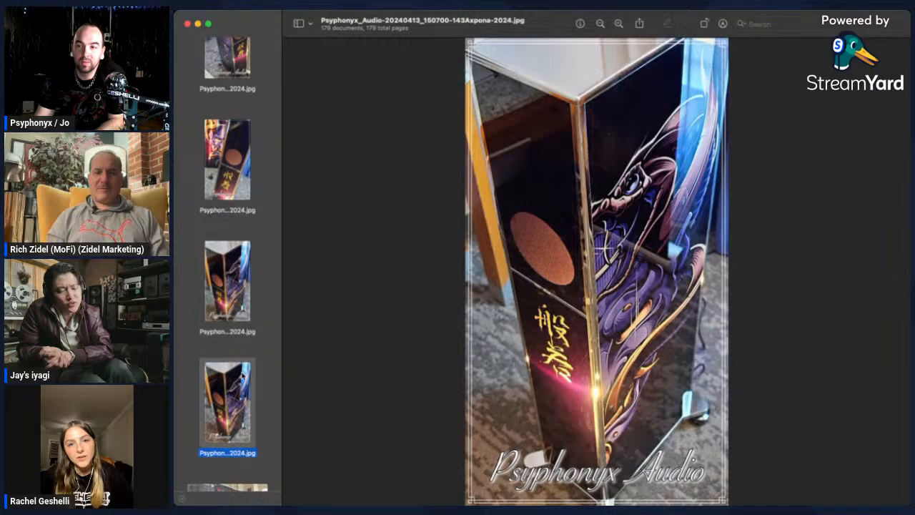
# Show the wooden bookshelf speakers at the Lu Kang Audio booth (153220-142)
pyautogui.click(227, 330)
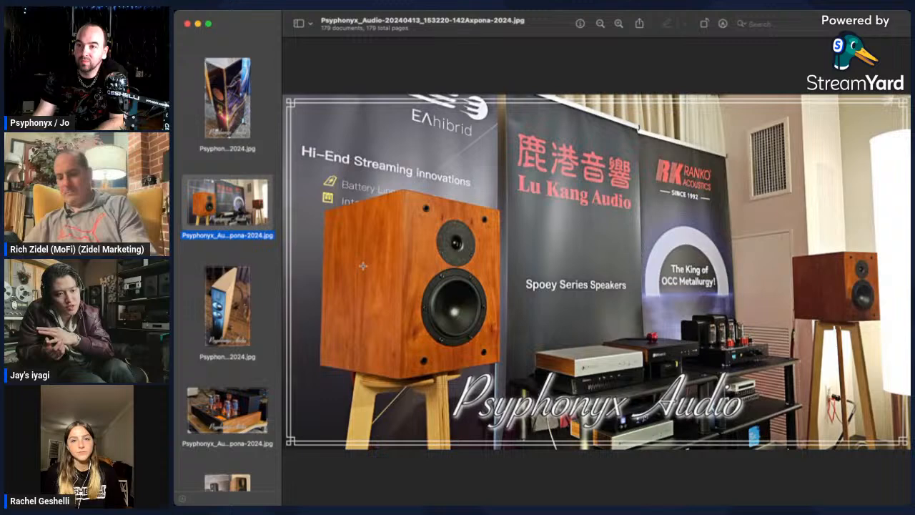
# View the pale curved tower speaker, then the glowing tube amplifier (153830-108)
pyautogui.click(227, 310)
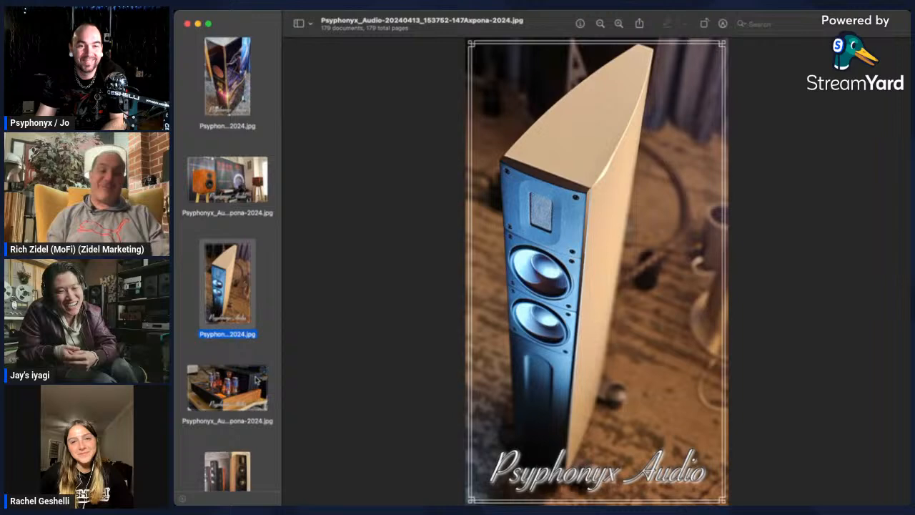
pyautogui.click(226, 386)
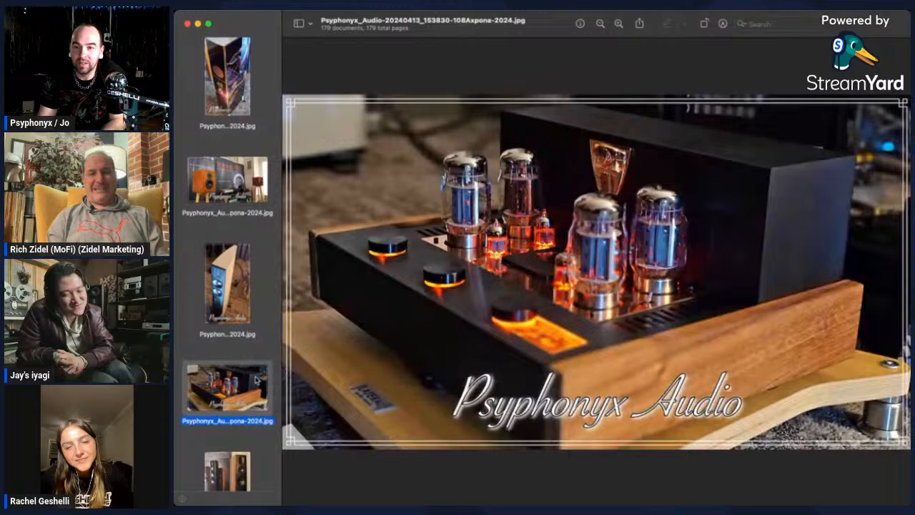
# Show the driver in a clear acrylic baffle on marble (155157-133)
pyautogui.click(227, 429)
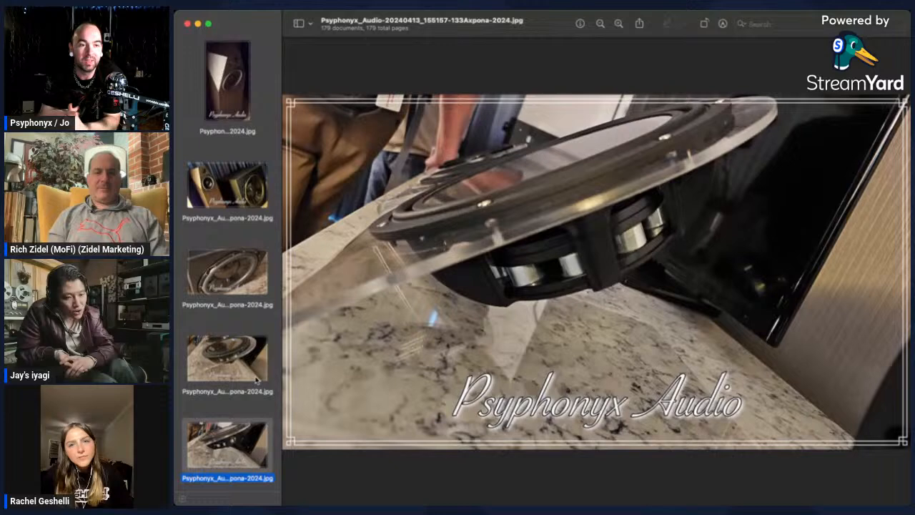
# Compare the face-on and angled acrylic driver shots, then show the white speaker close-up (165000-107)
pyautogui.click(228, 361)
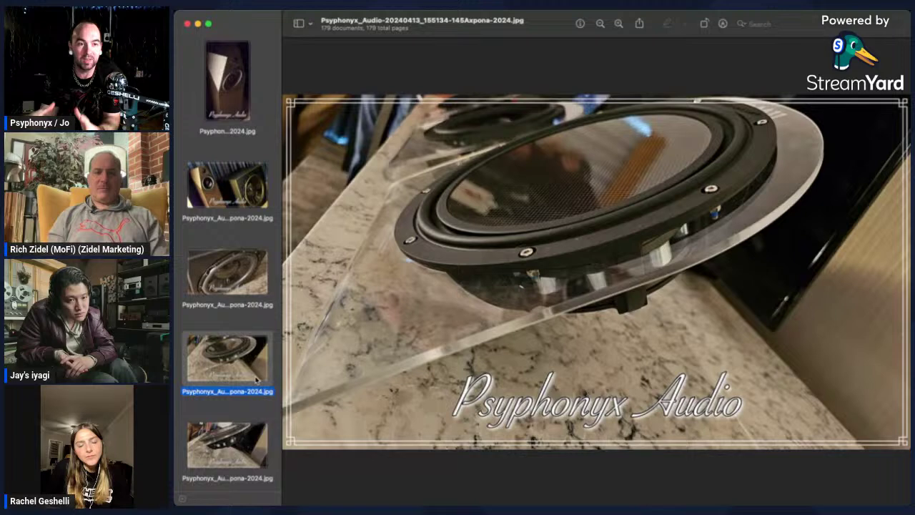
pyautogui.click(228, 443)
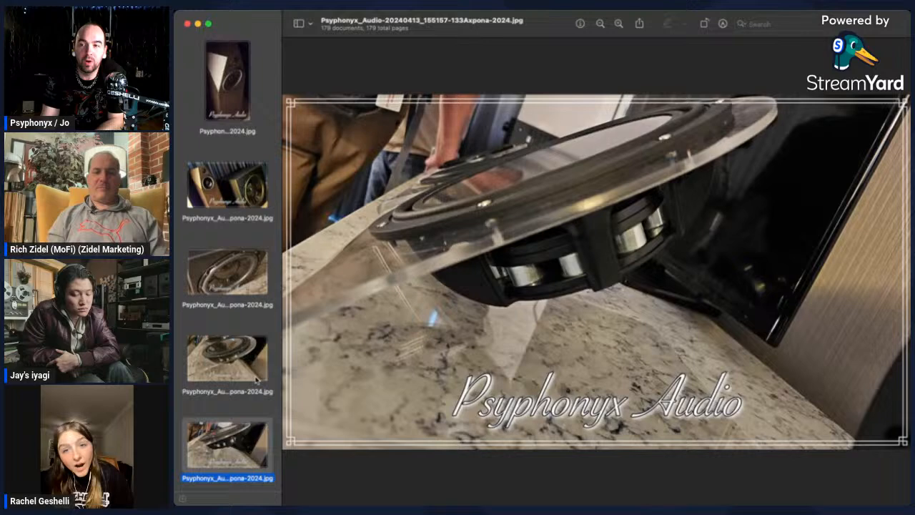
pyautogui.click(227, 359)
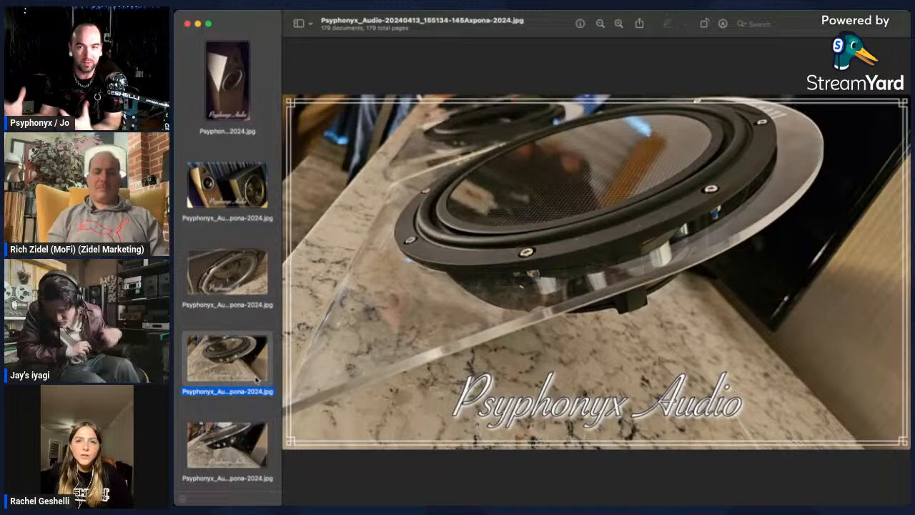
pyautogui.click(227, 444)
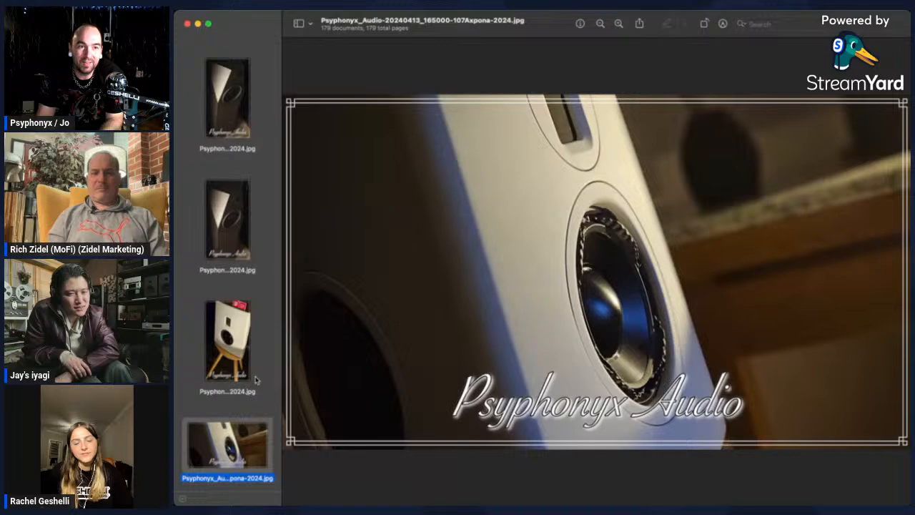
# Show the black floorstanding speakers flanking the purple turntable rack (174731-115)
pyautogui.scroll(-3)
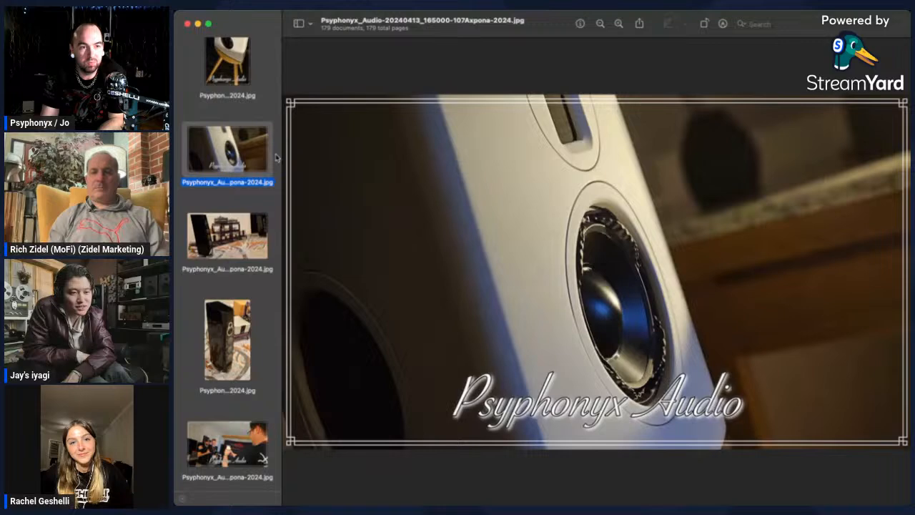
pyautogui.click(228, 236)
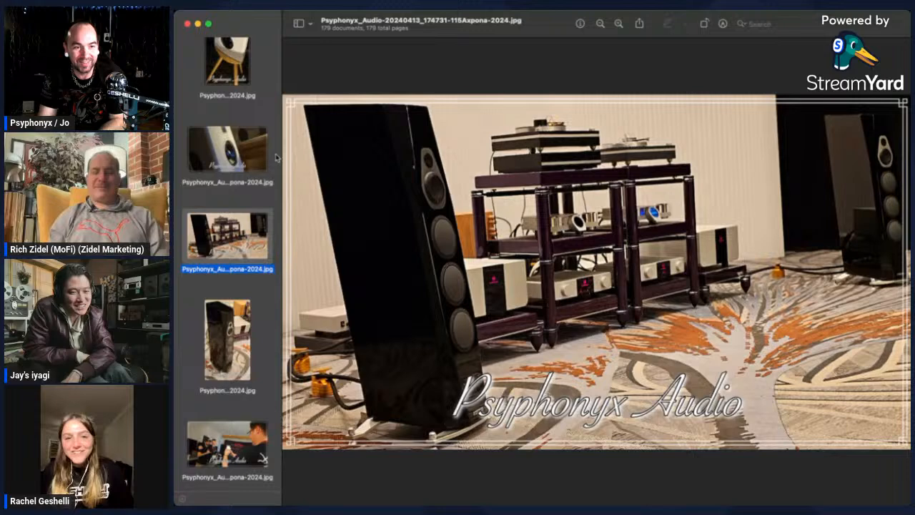
# View the glossy black tower speaker, then the attendees posing by the Fidelity Imports banner
pyautogui.click(227, 342)
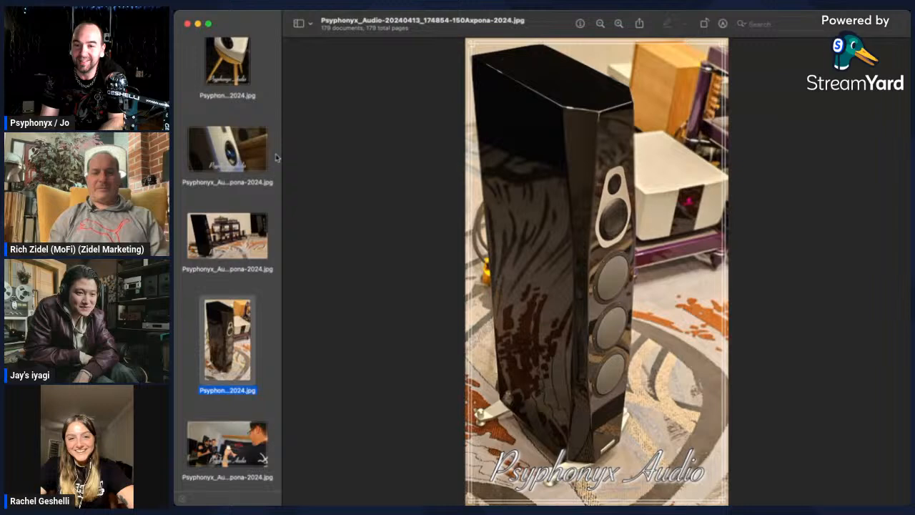
pyautogui.click(227, 447)
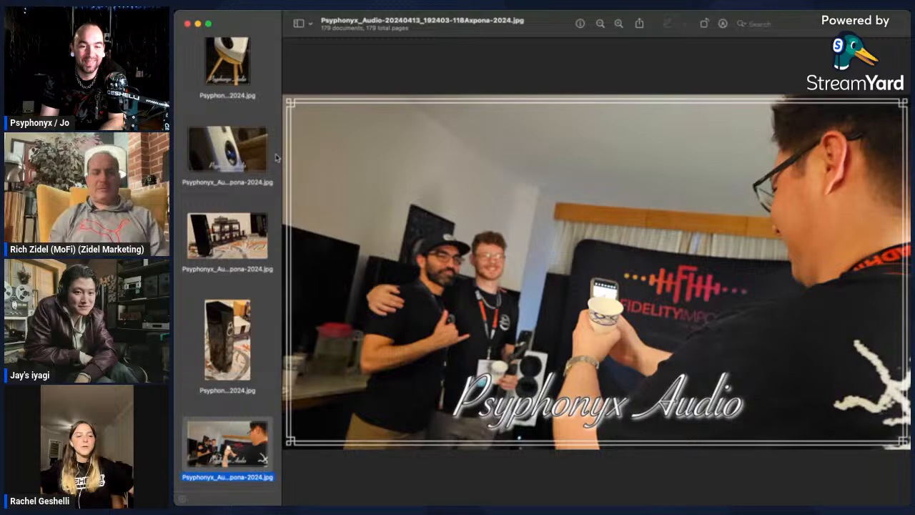
# Show the glossy black tower speakers with angled carbon-fibre tops (105333-166)
pyautogui.click(227, 426)
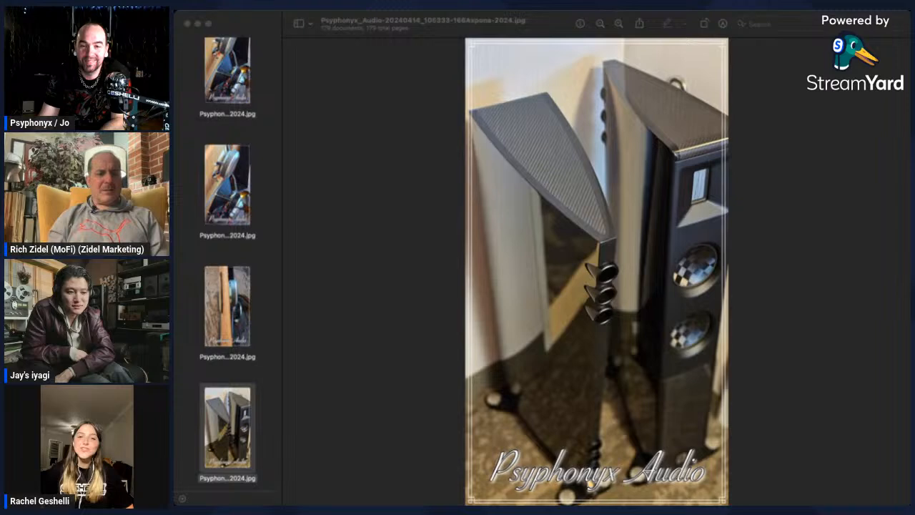
# View the white stand-mounted speakers, then the dragon-art tower speaker photo (140448-172)
pyautogui.click(228, 426)
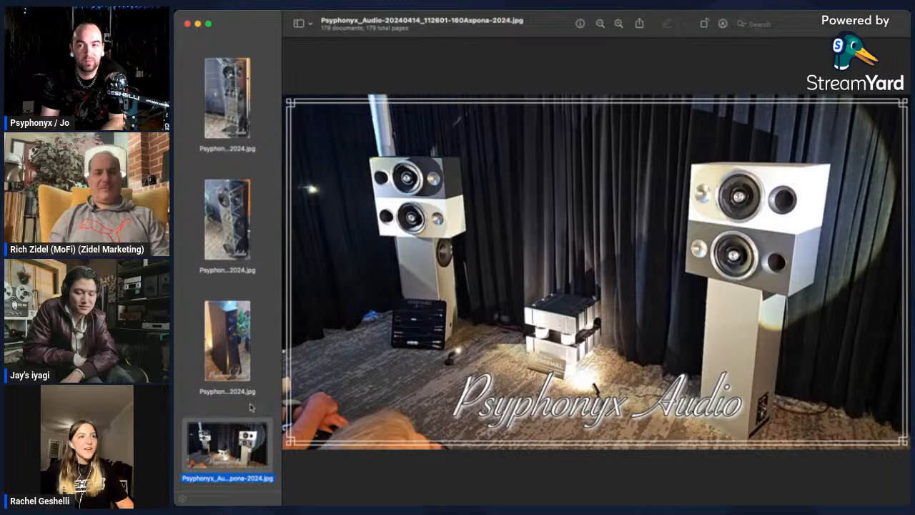
pyautogui.click(227, 443)
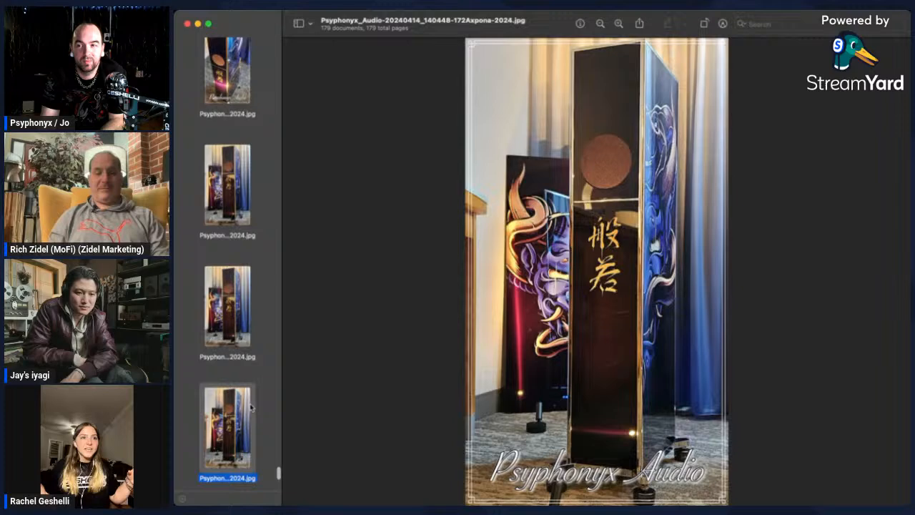